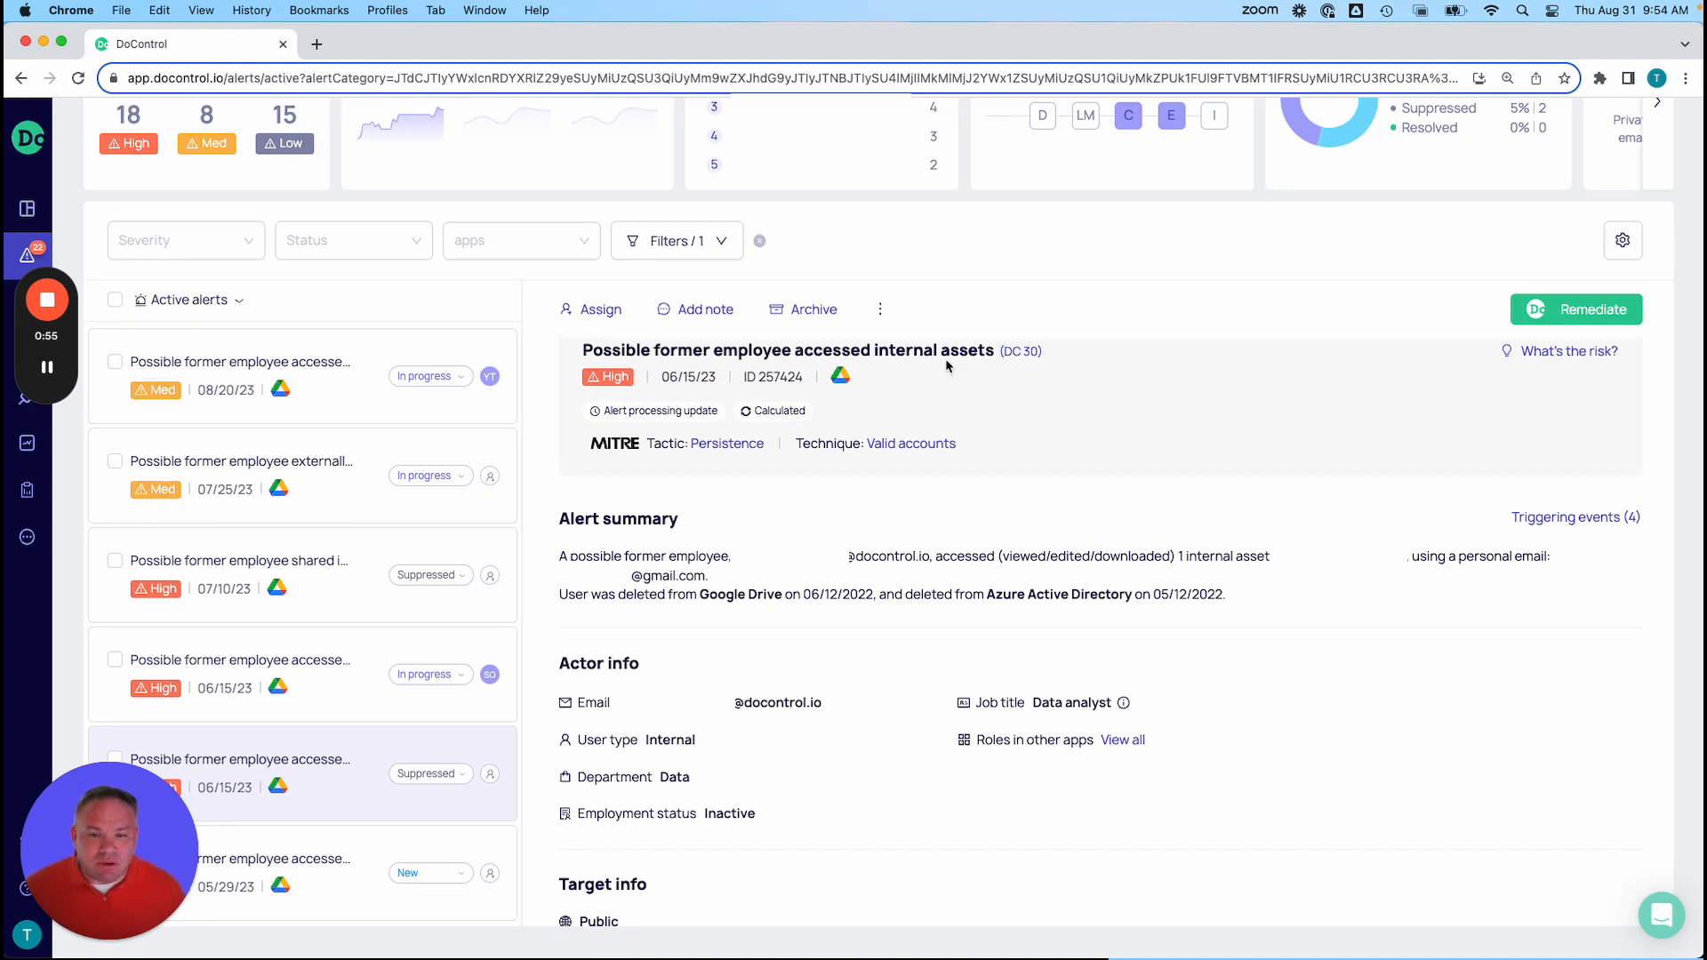
pyautogui.moveTo(851, 367)
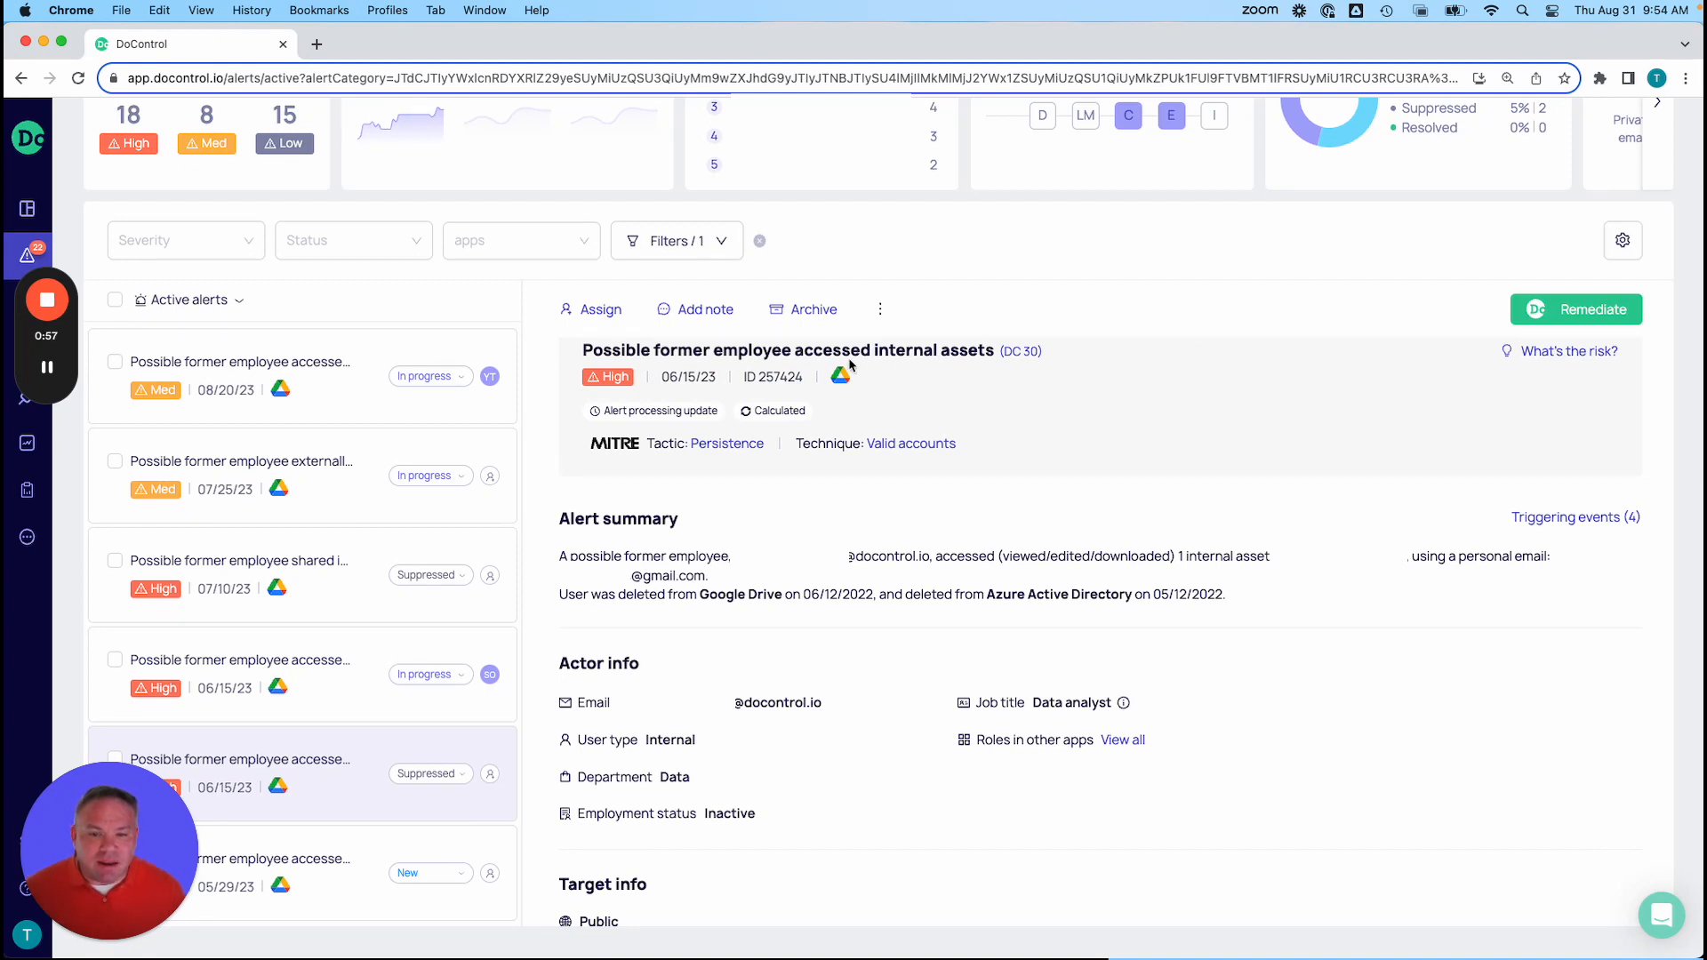
pyautogui.moveTo(800, 405)
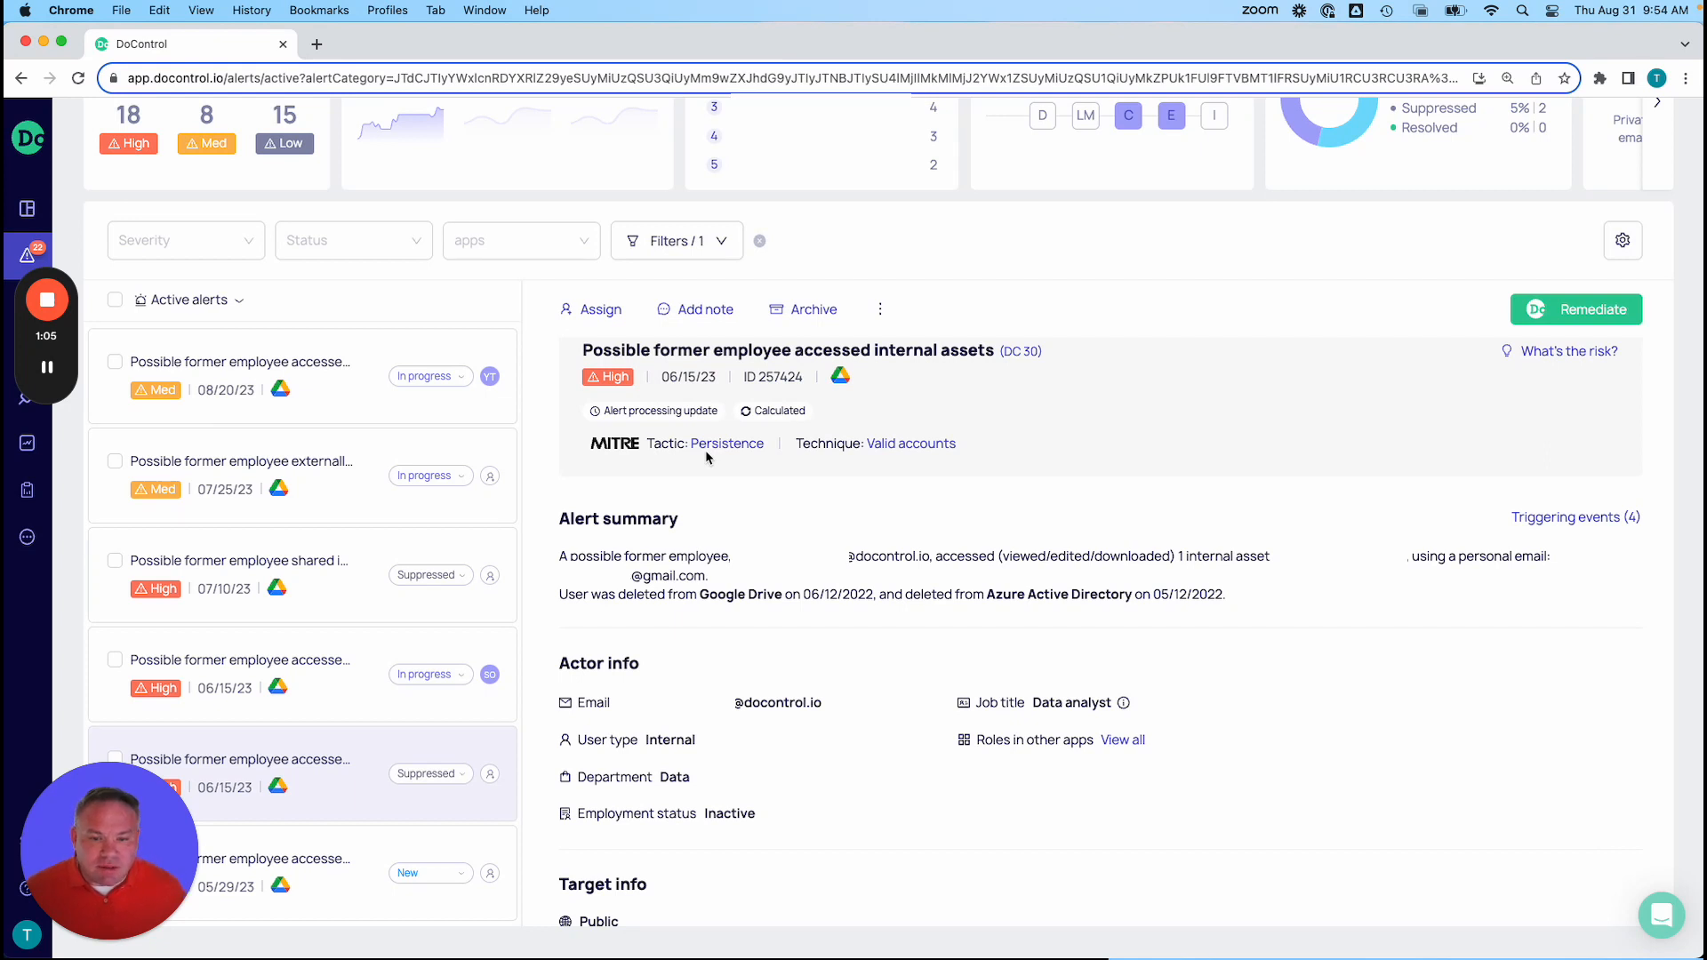
pyautogui.moveTo(774, 512)
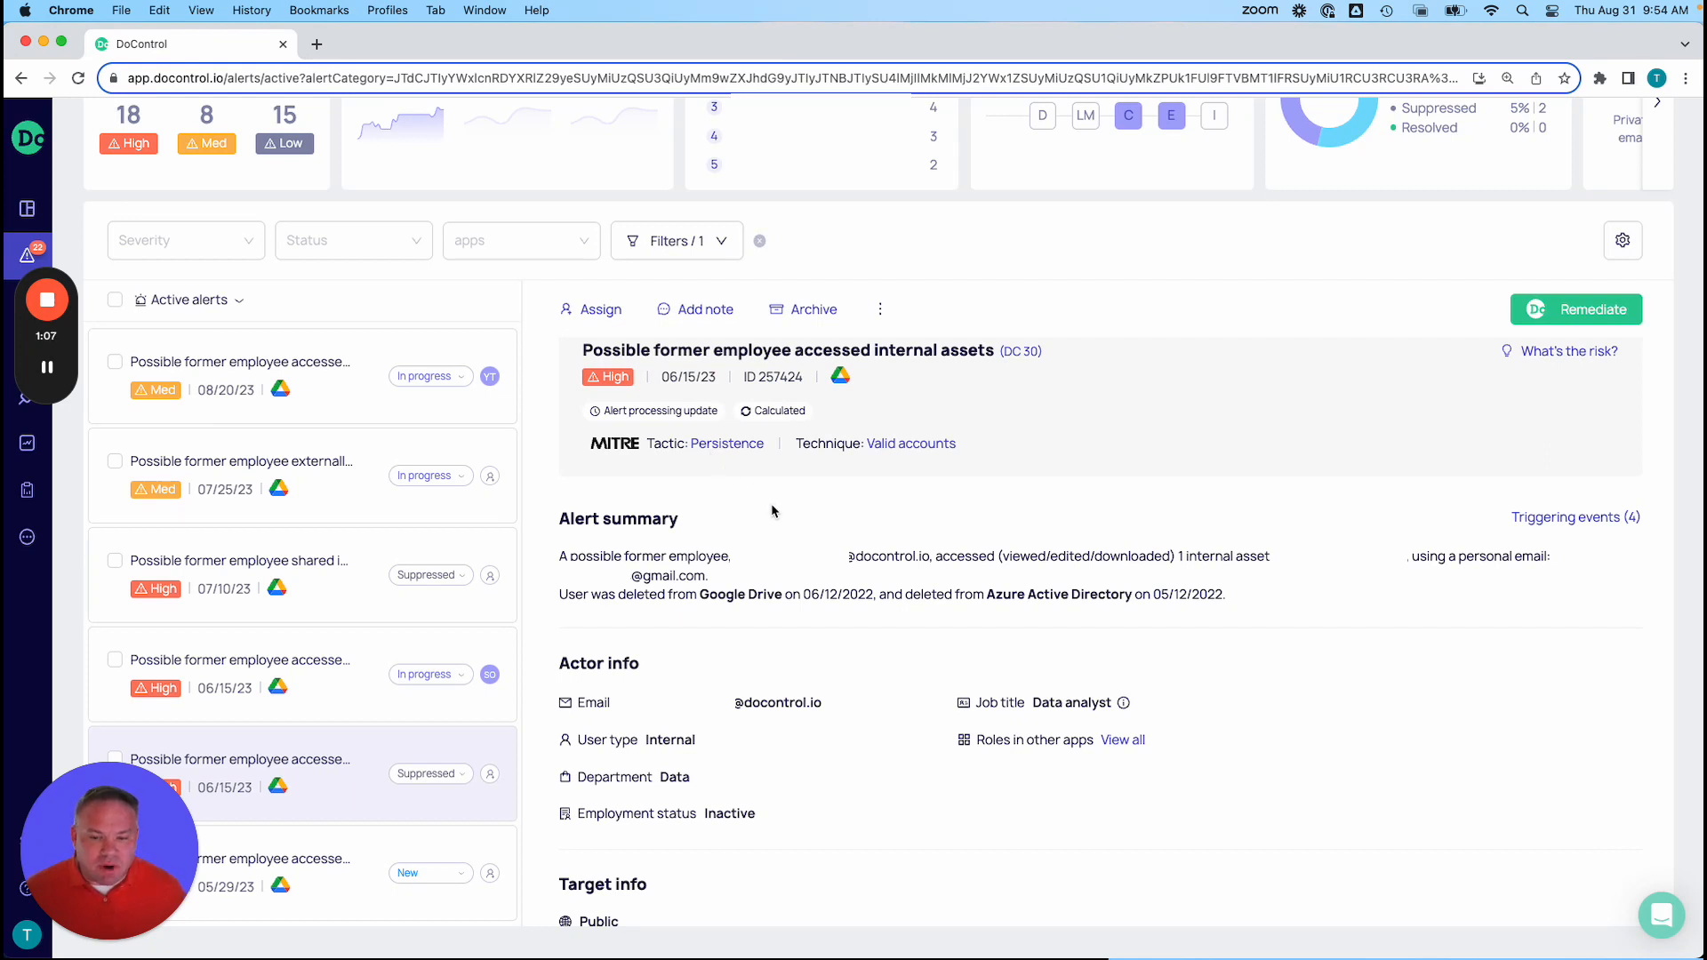
pyautogui.moveTo(880, 575)
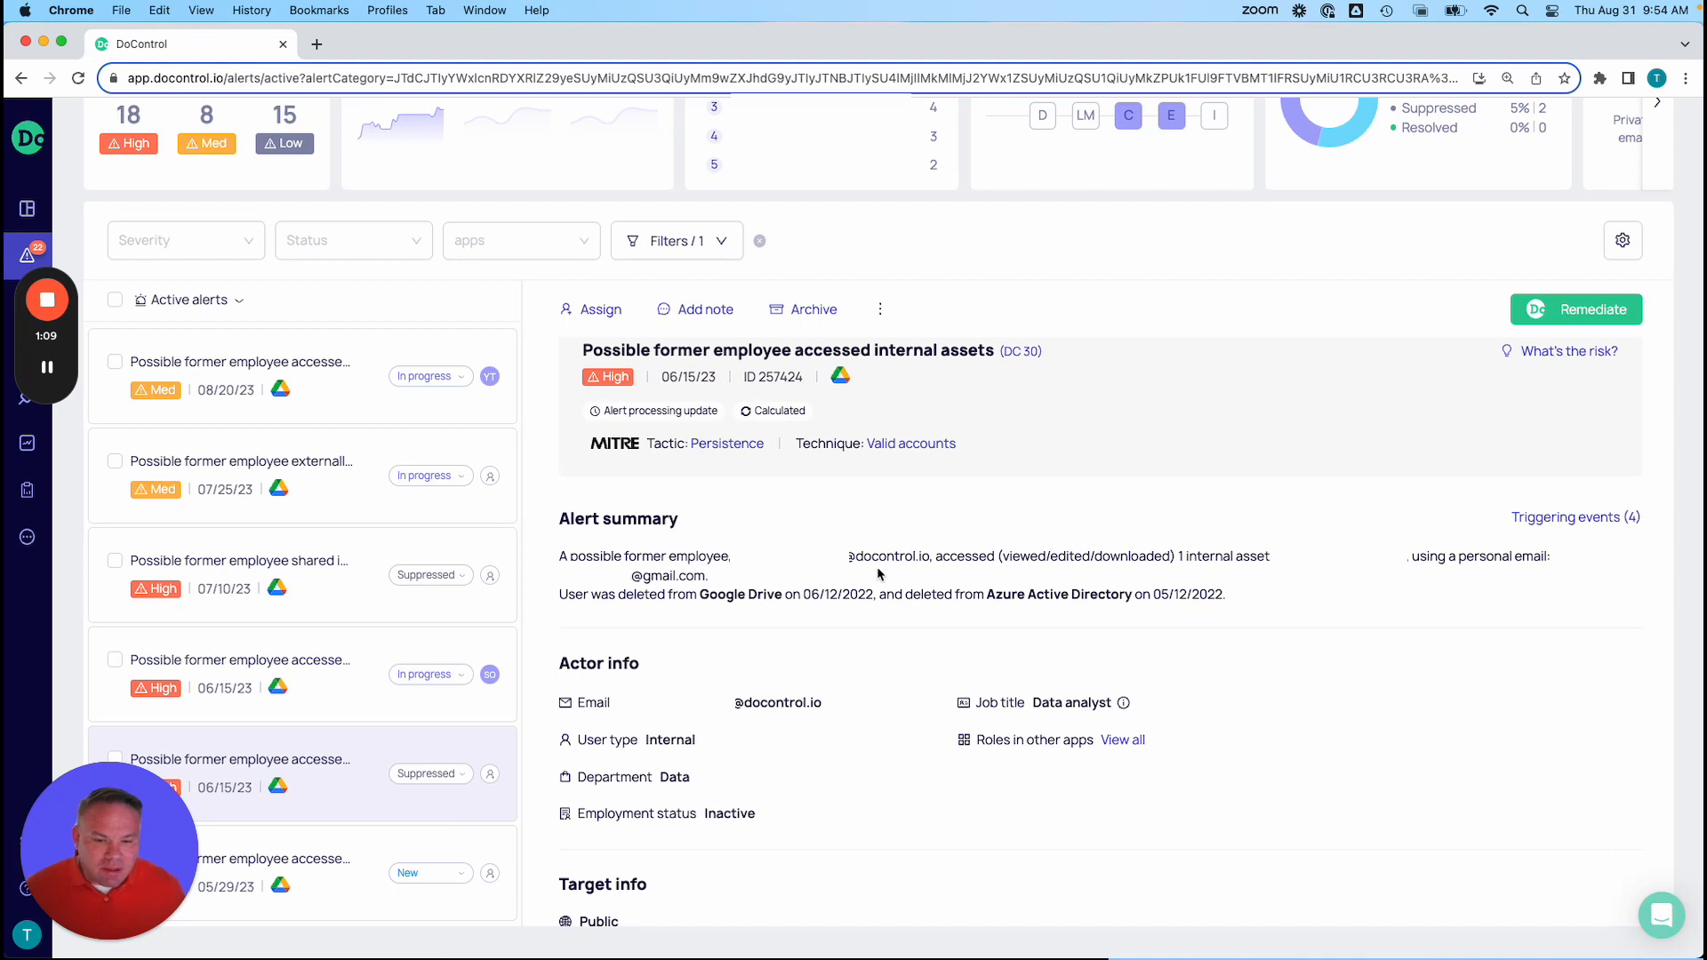
pyautogui.moveTo(986, 585)
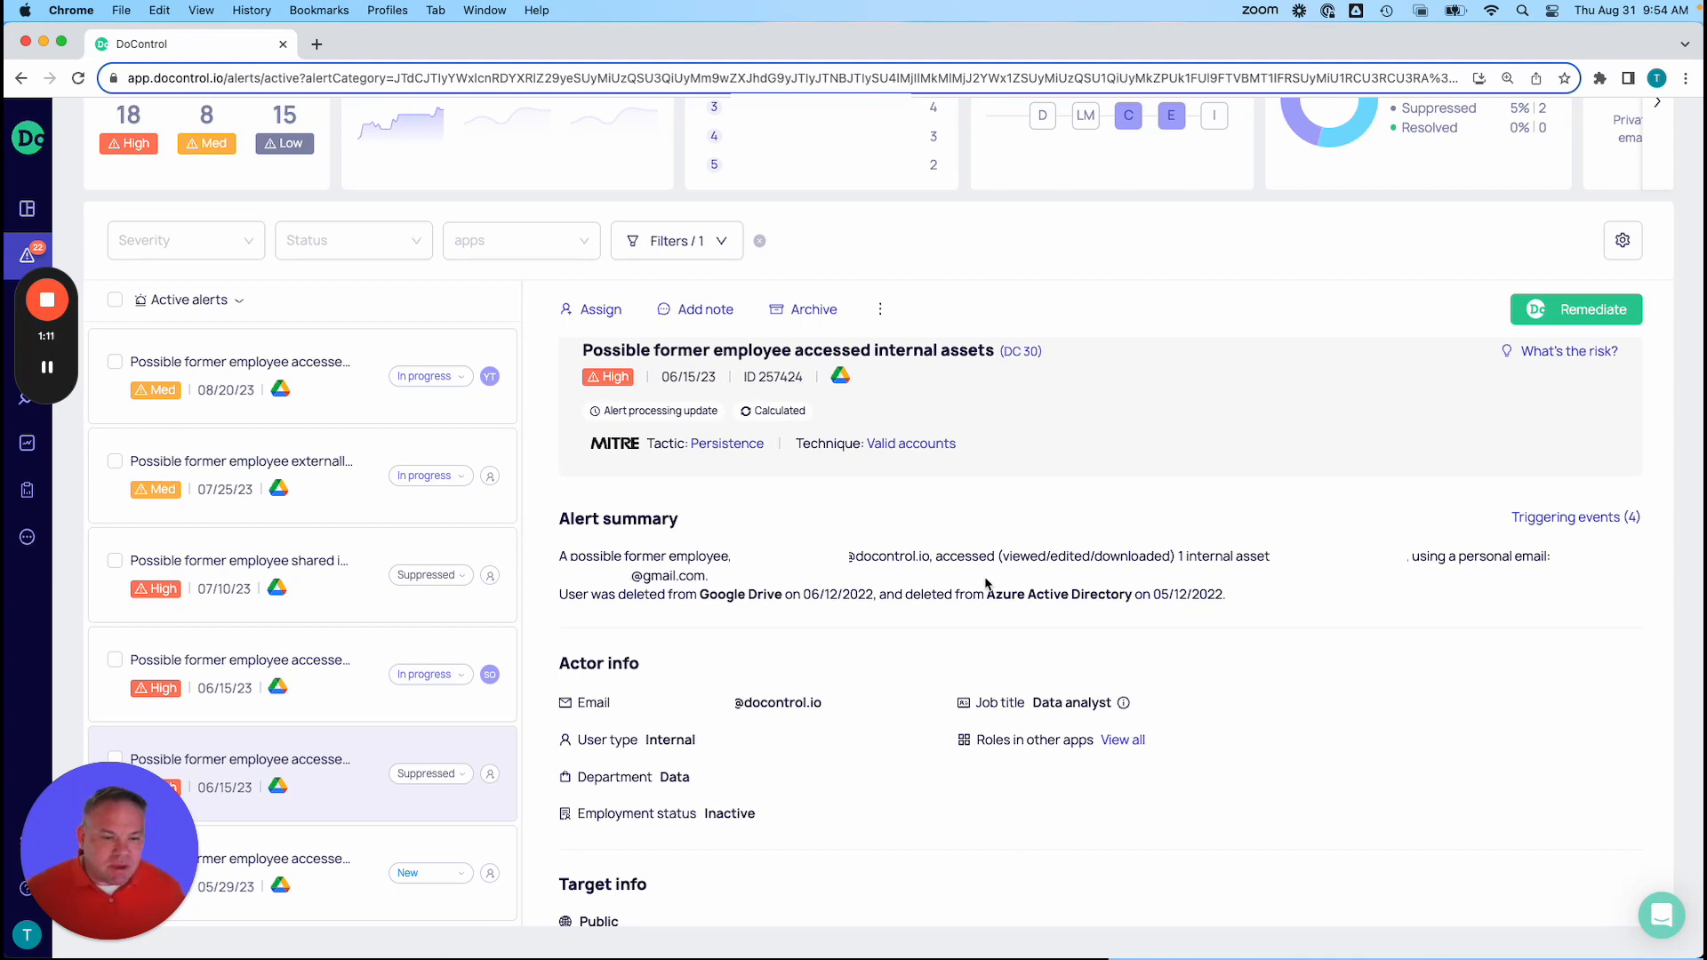
pyautogui.moveTo(925, 599)
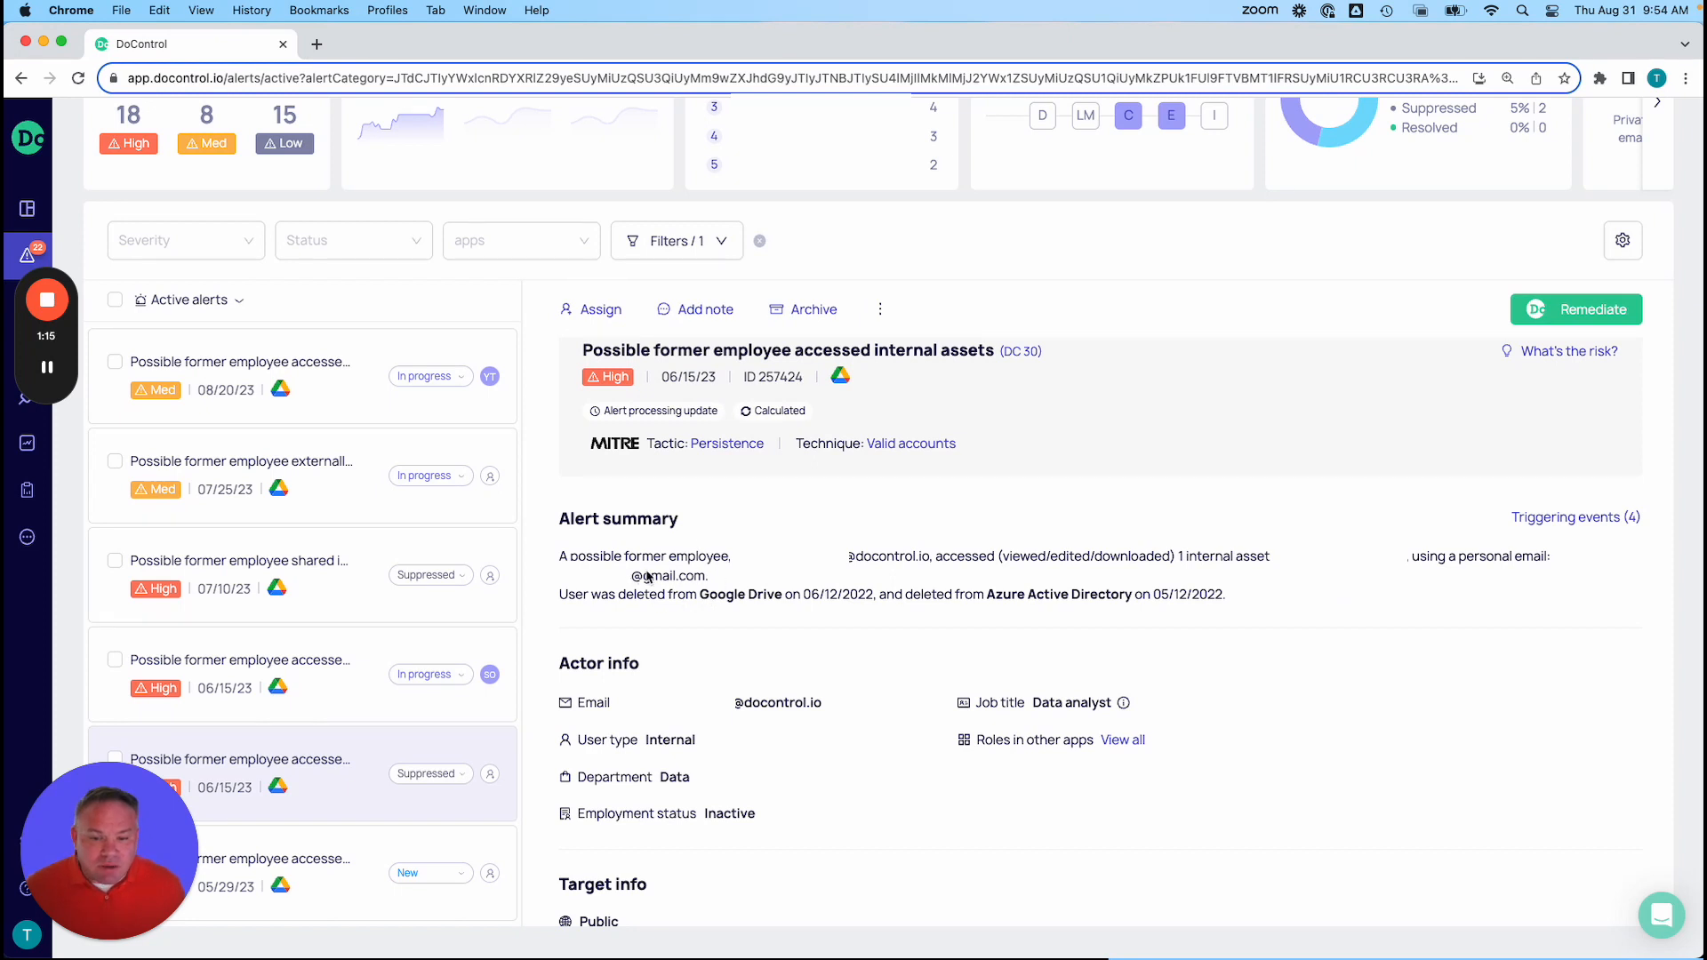
pyautogui.moveTo(942, 614)
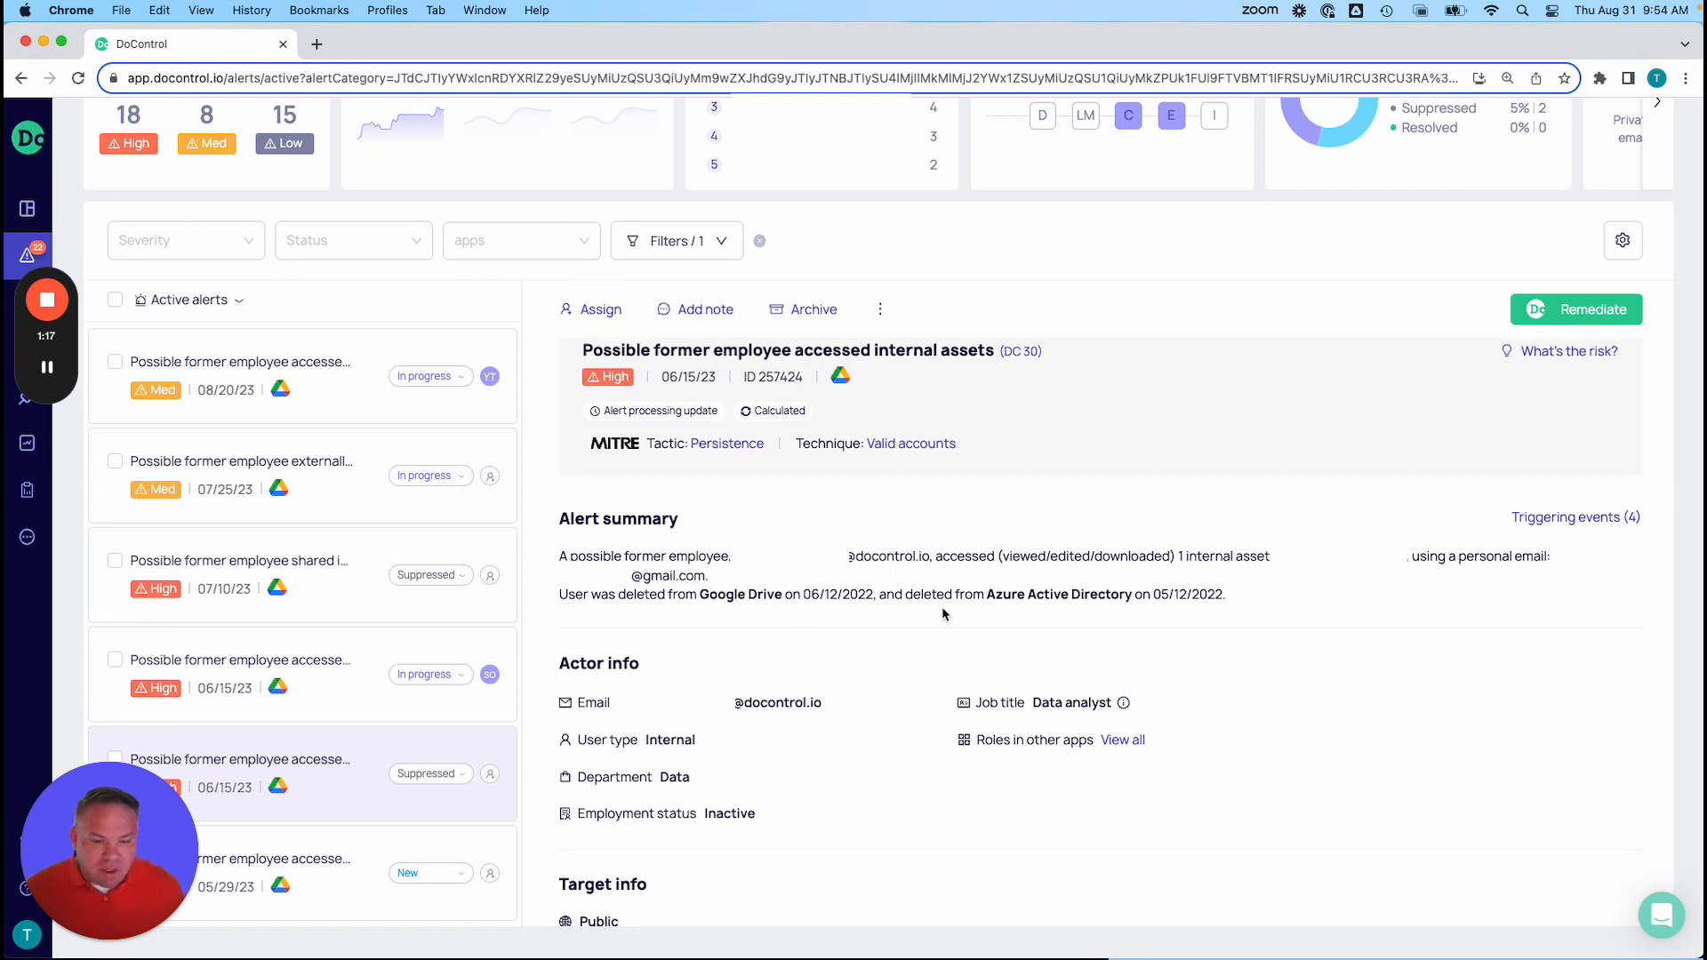
pyautogui.moveTo(811, 621)
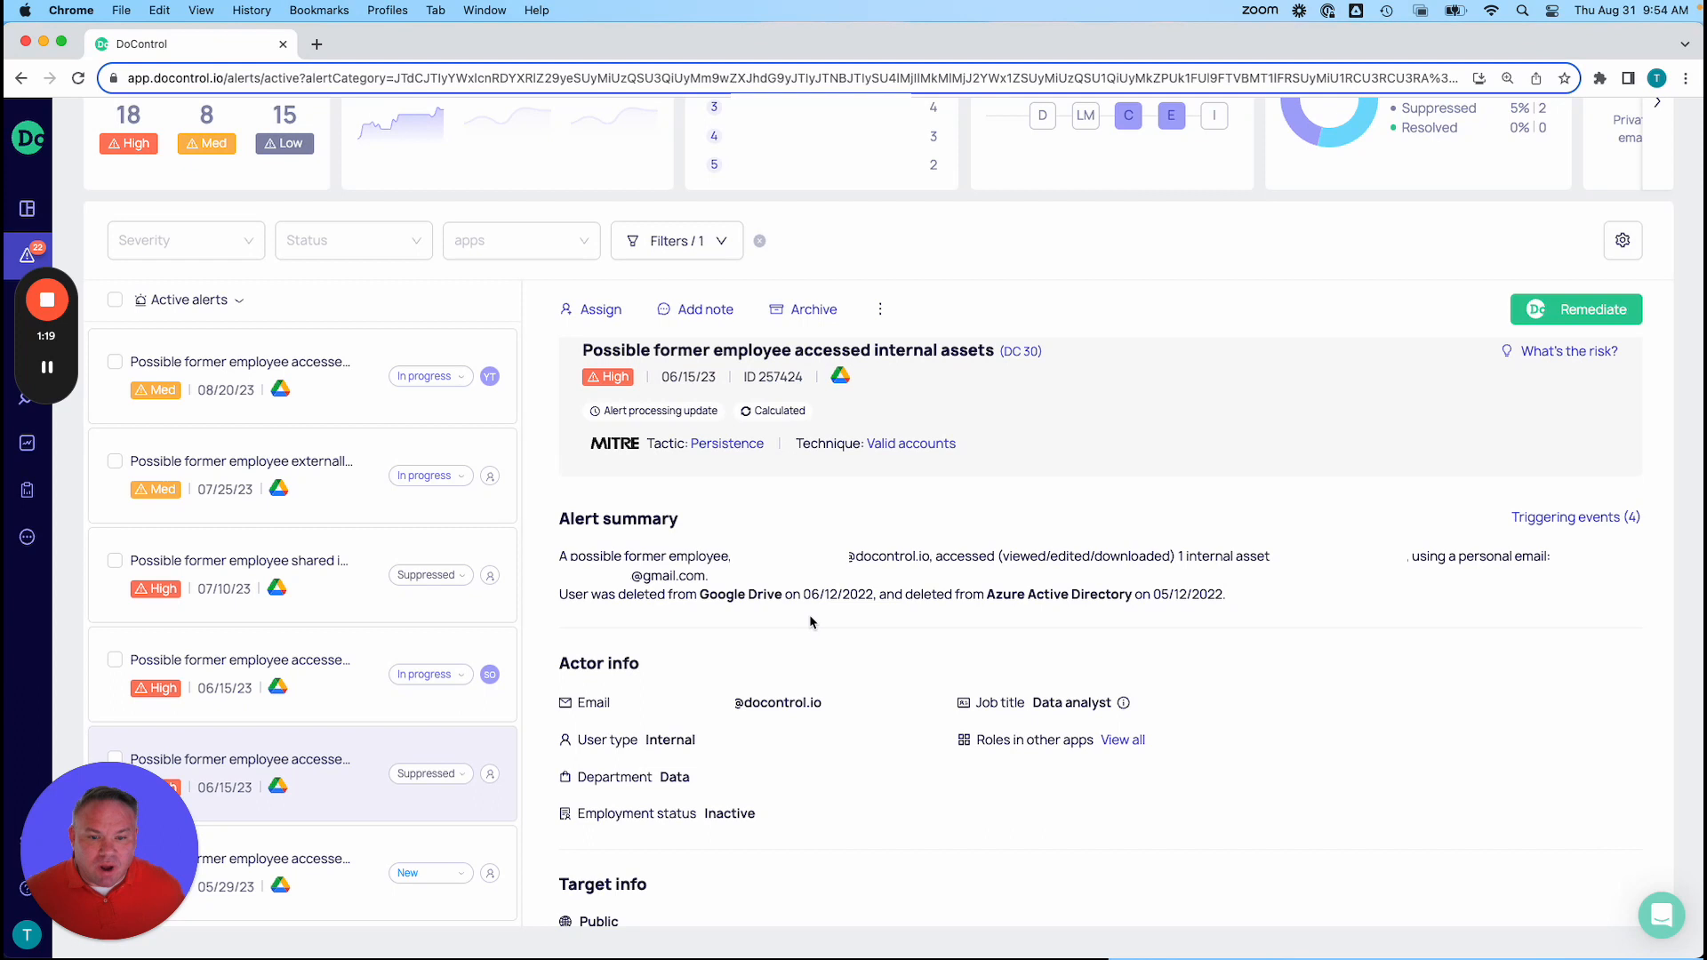
pyautogui.moveTo(1081, 608)
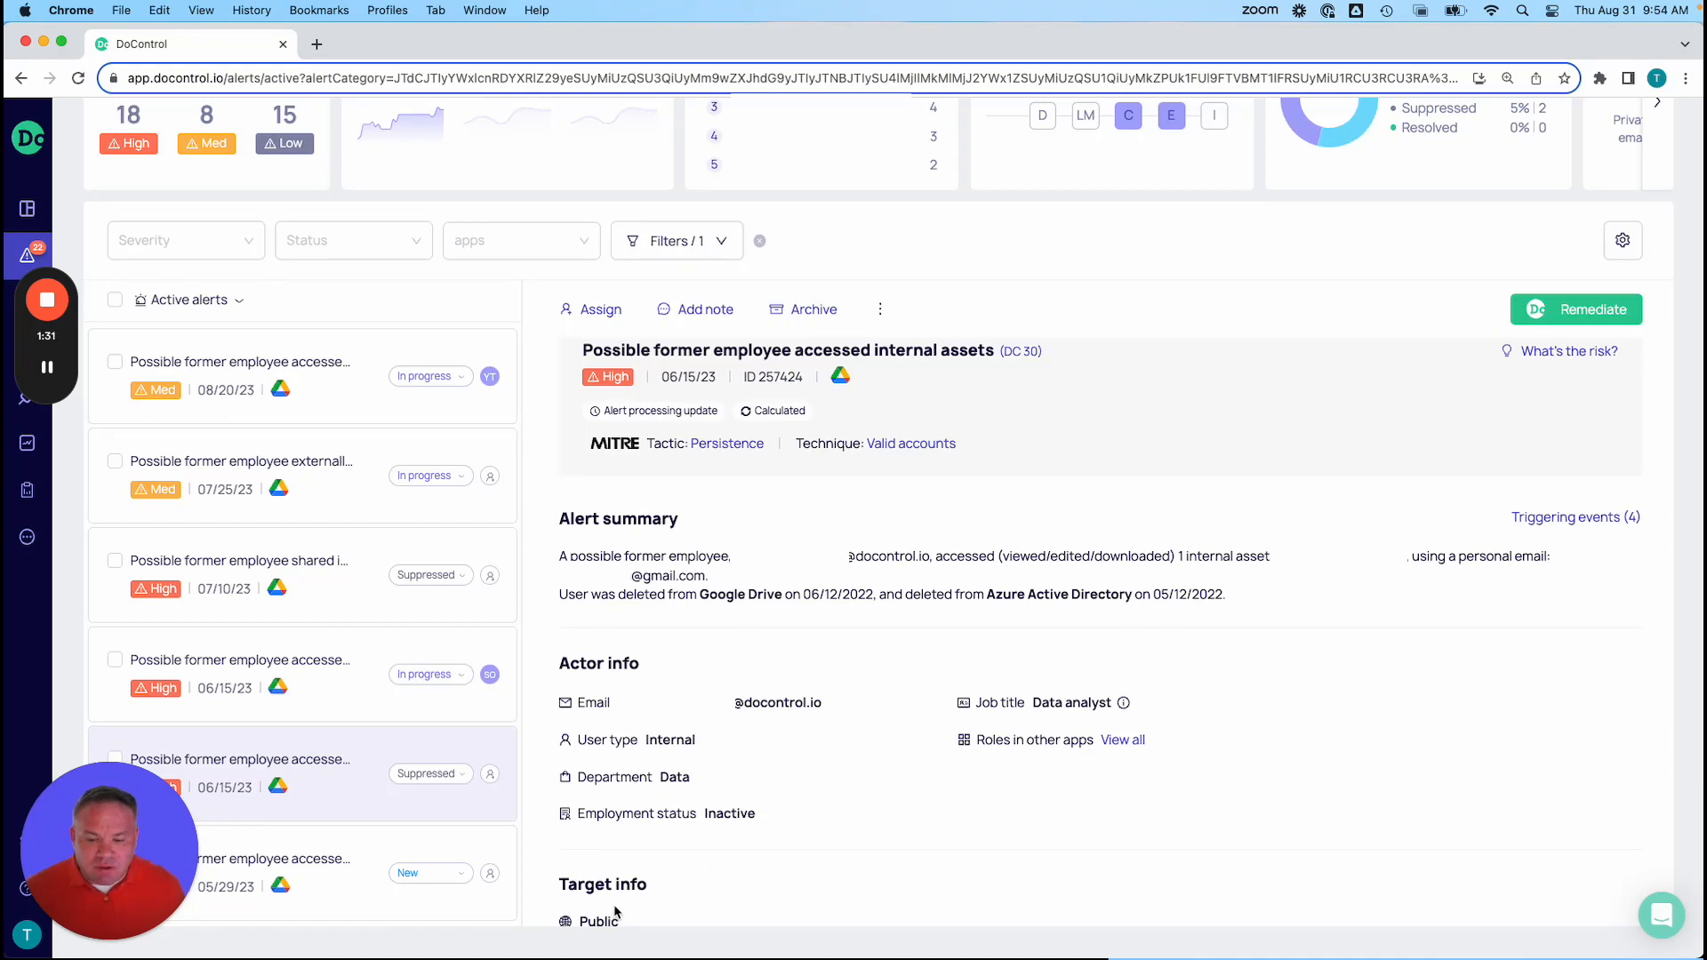
pyautogui.moveTo(734, 829)
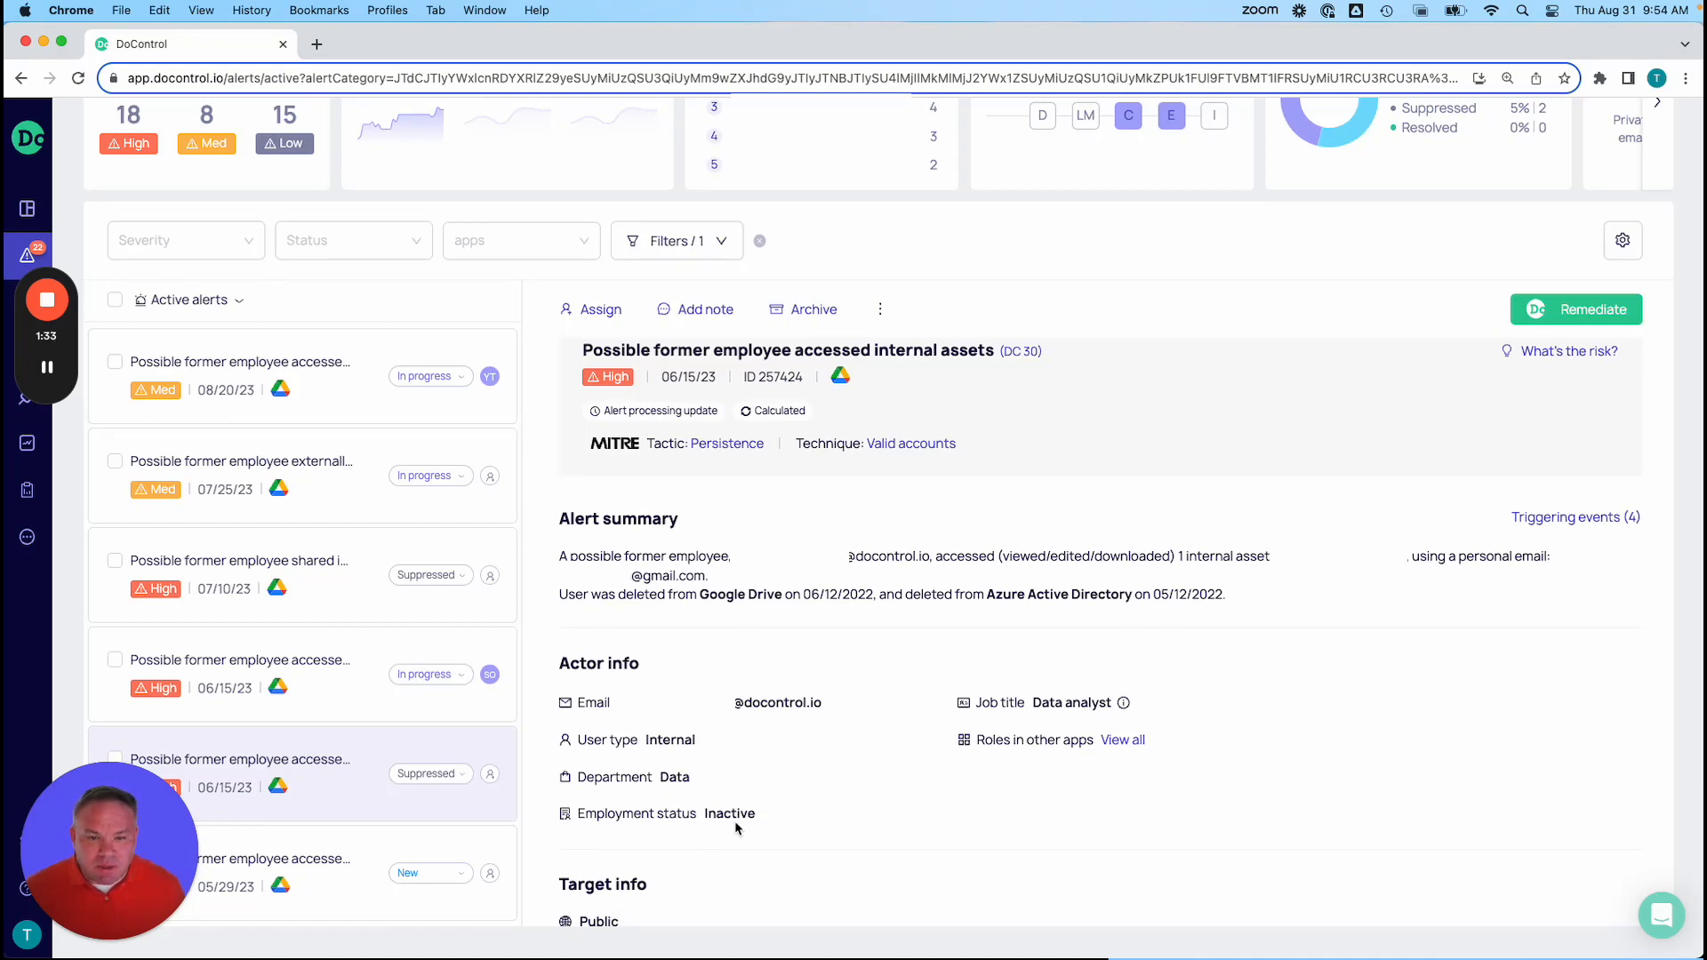